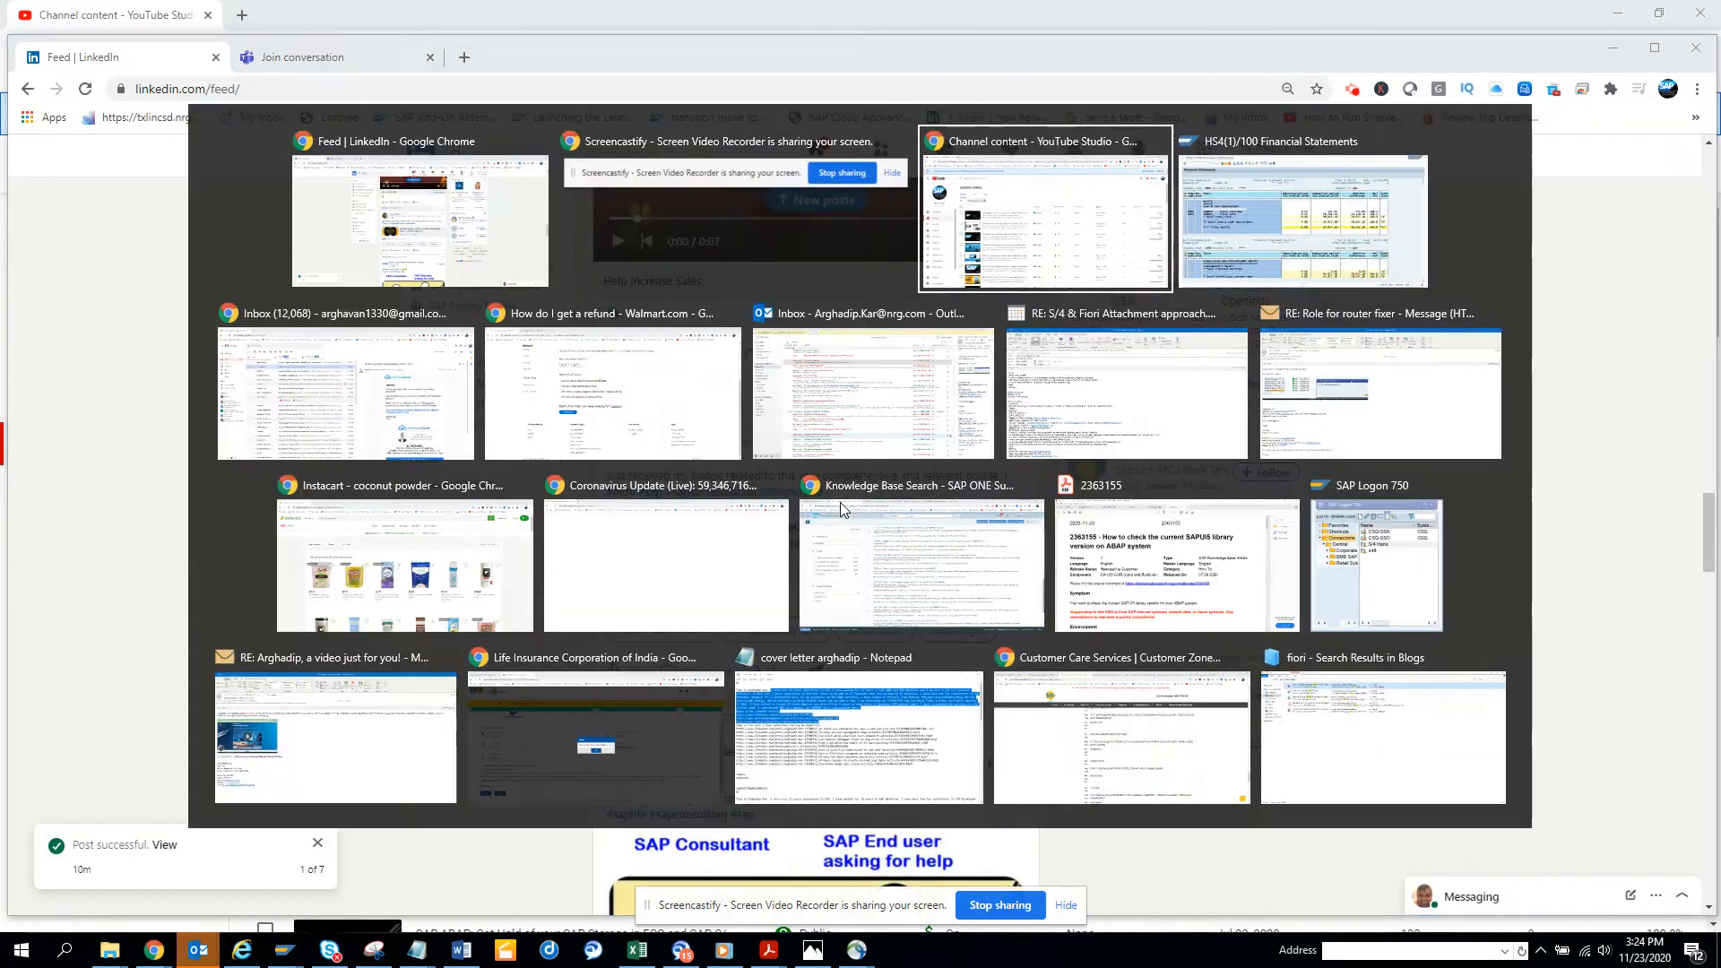
Switch to the 'HS4(1)/100 Financial Statements' SAP session window.
click(1301, 219)
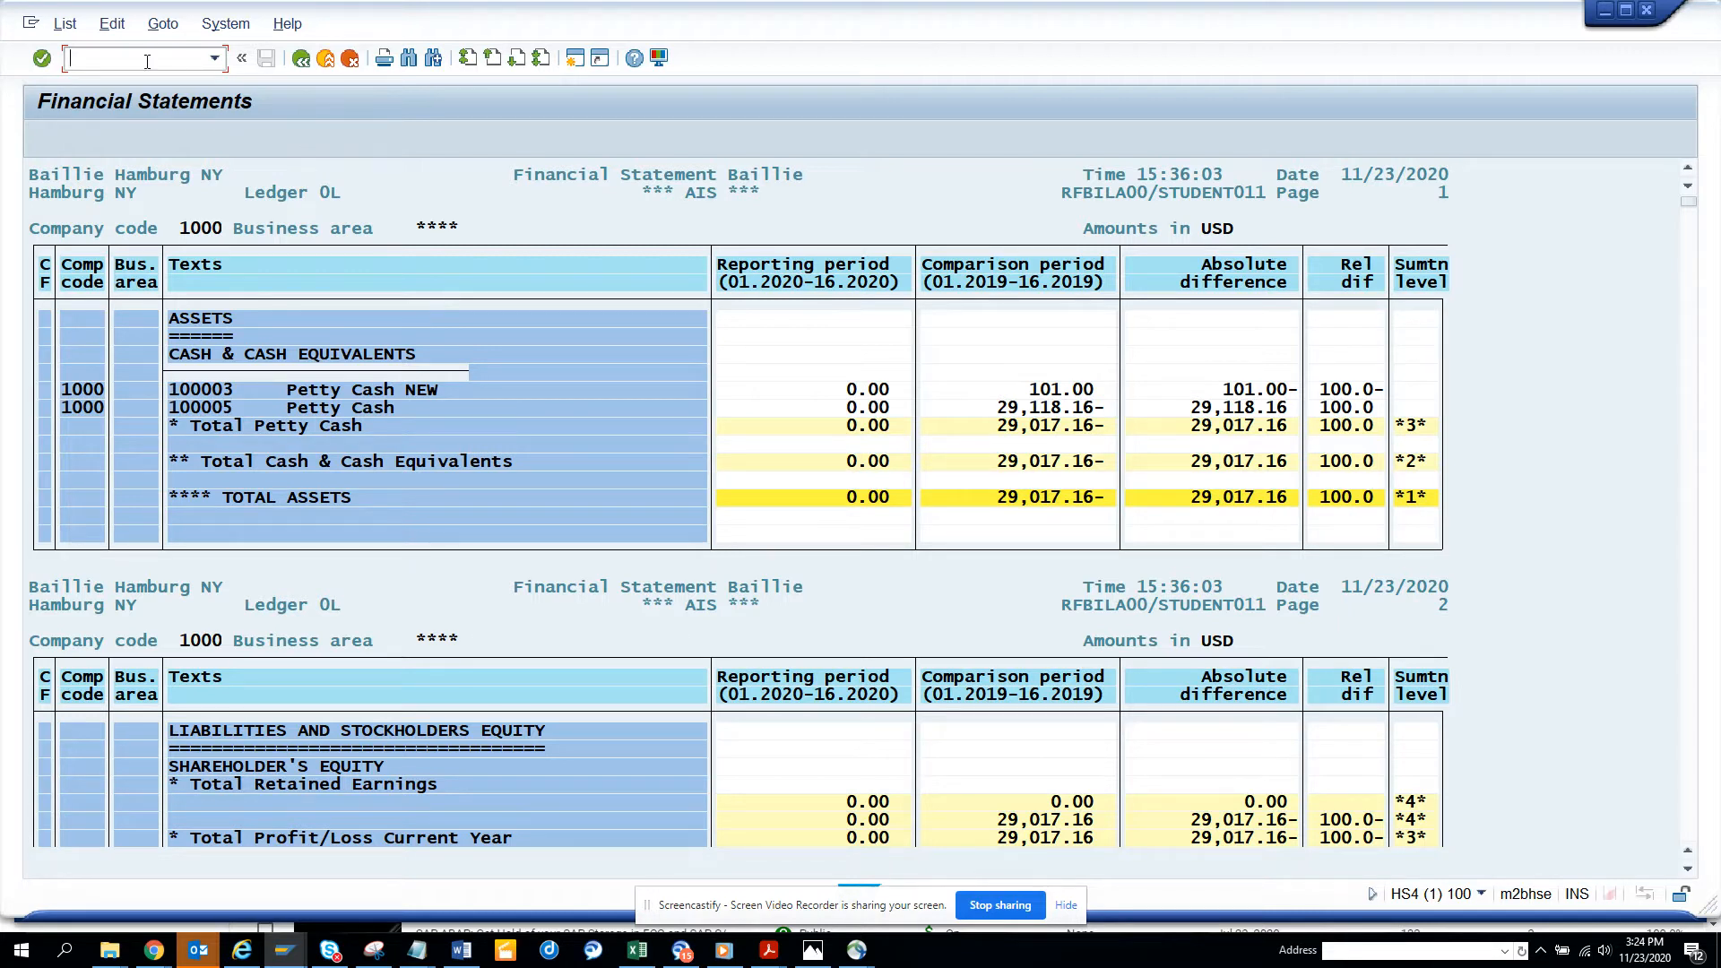
Start transaction /nS_ALR_87012284 again from the command field history.
click(214, 57)
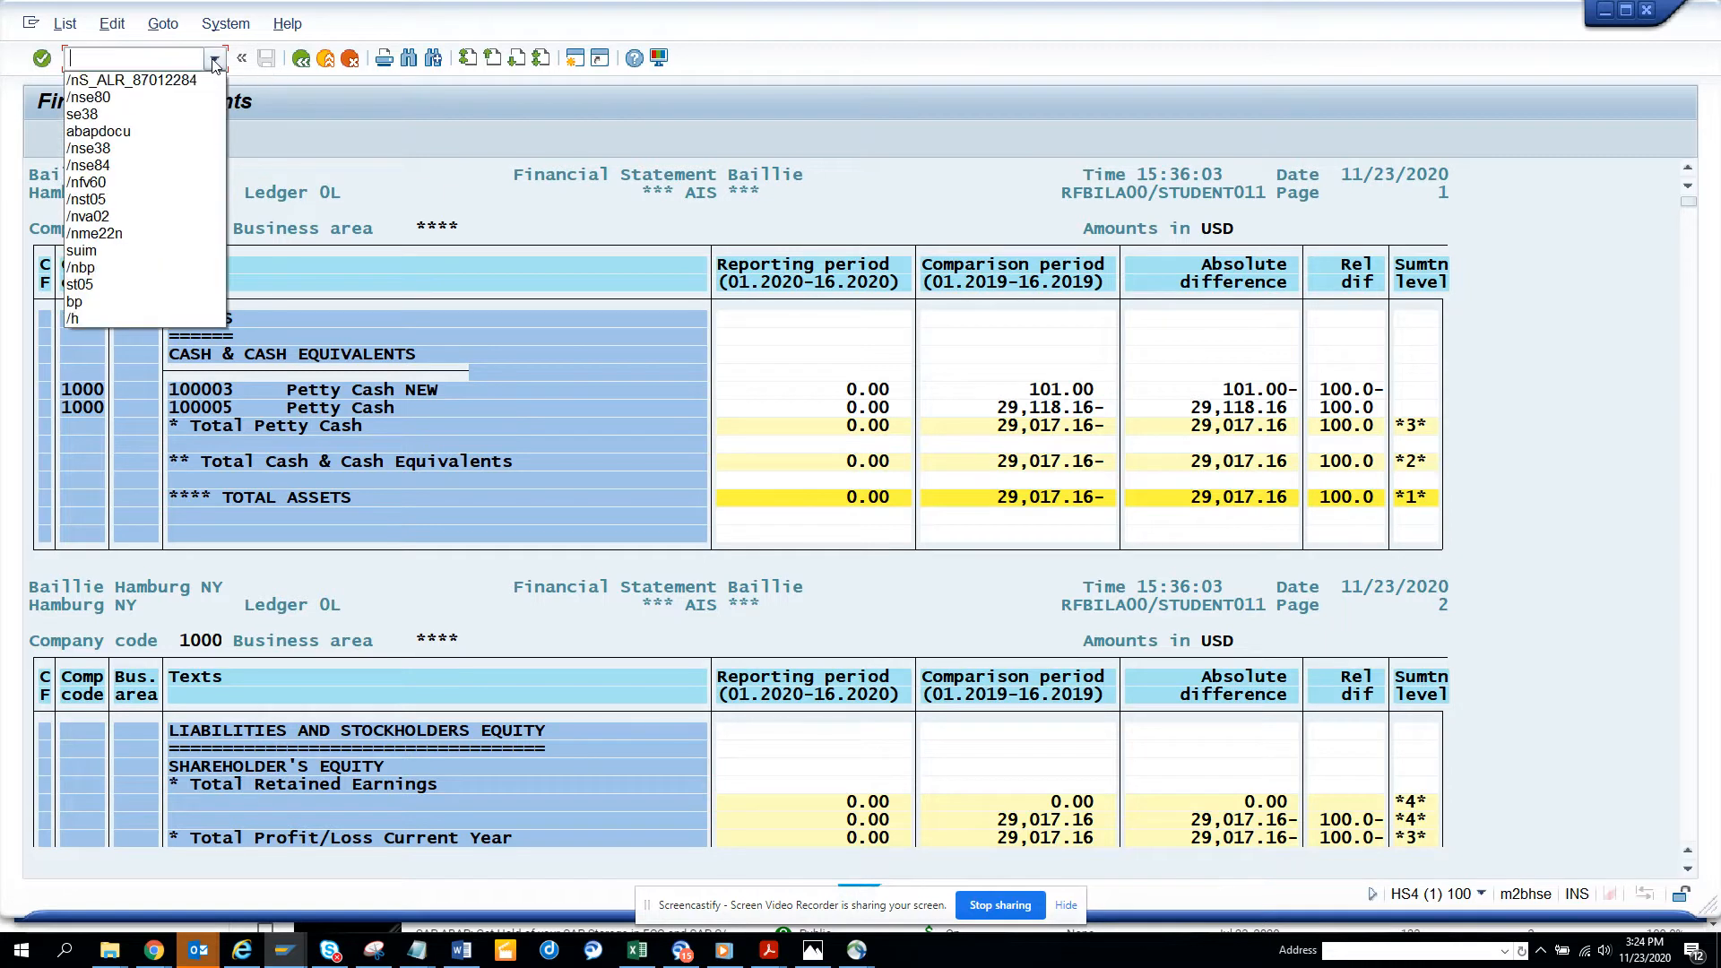
click(133, 79)
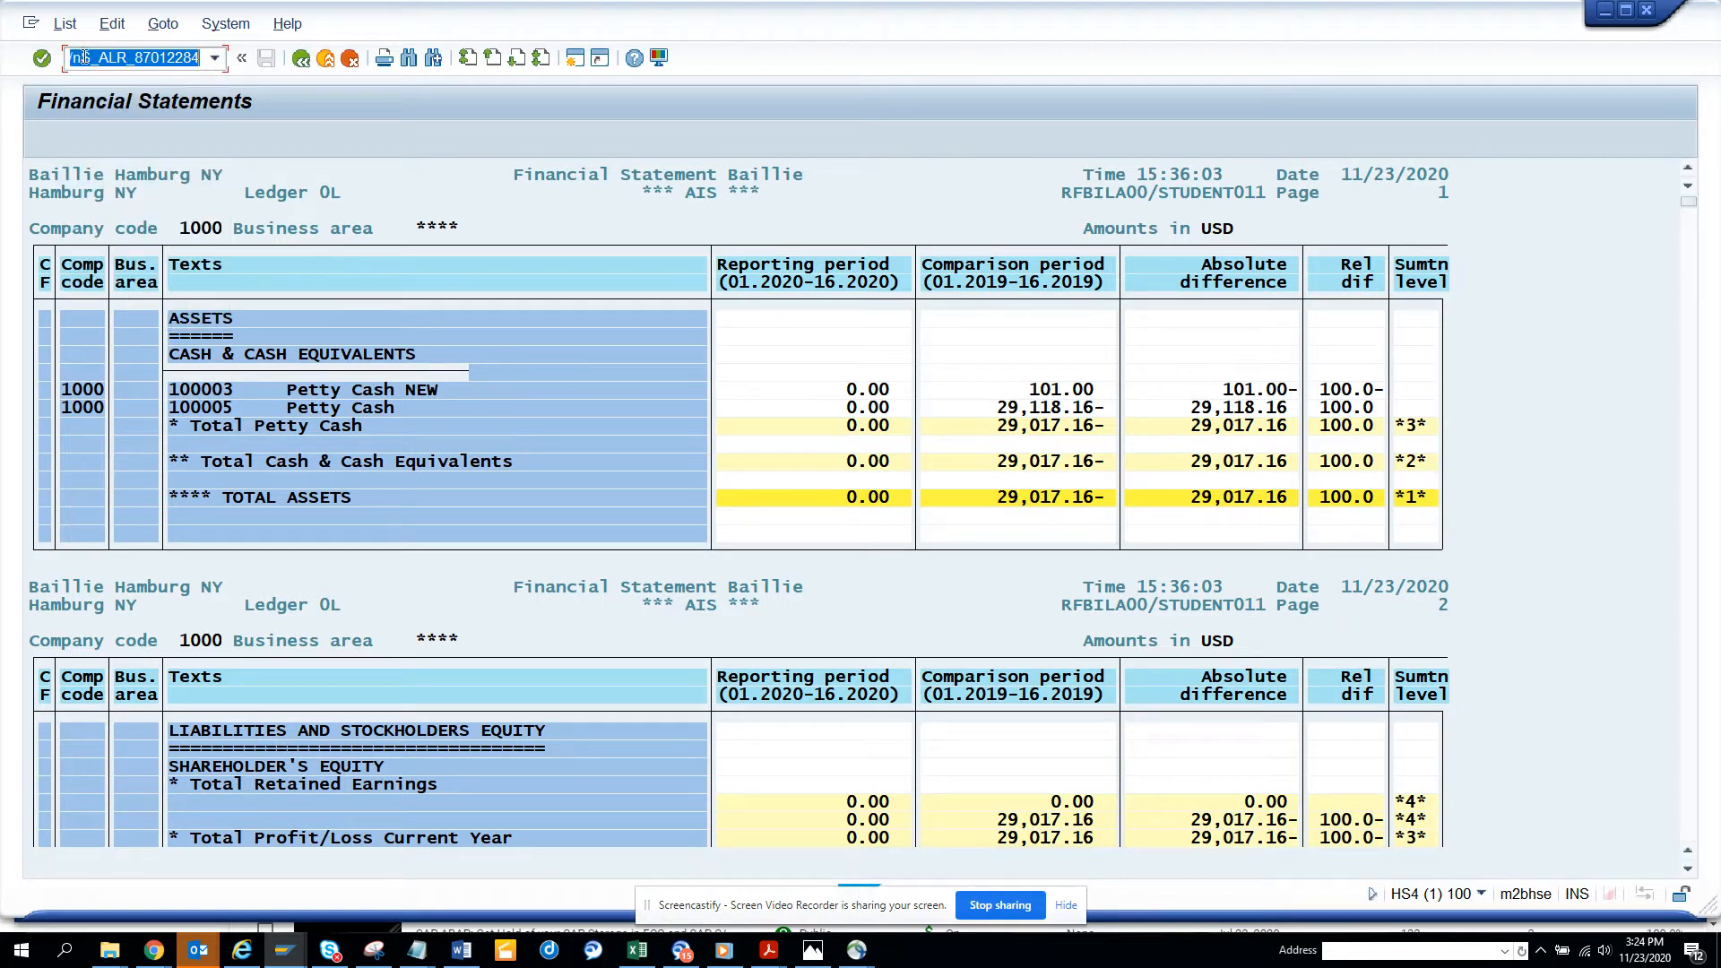
mouse_move(242, 57)
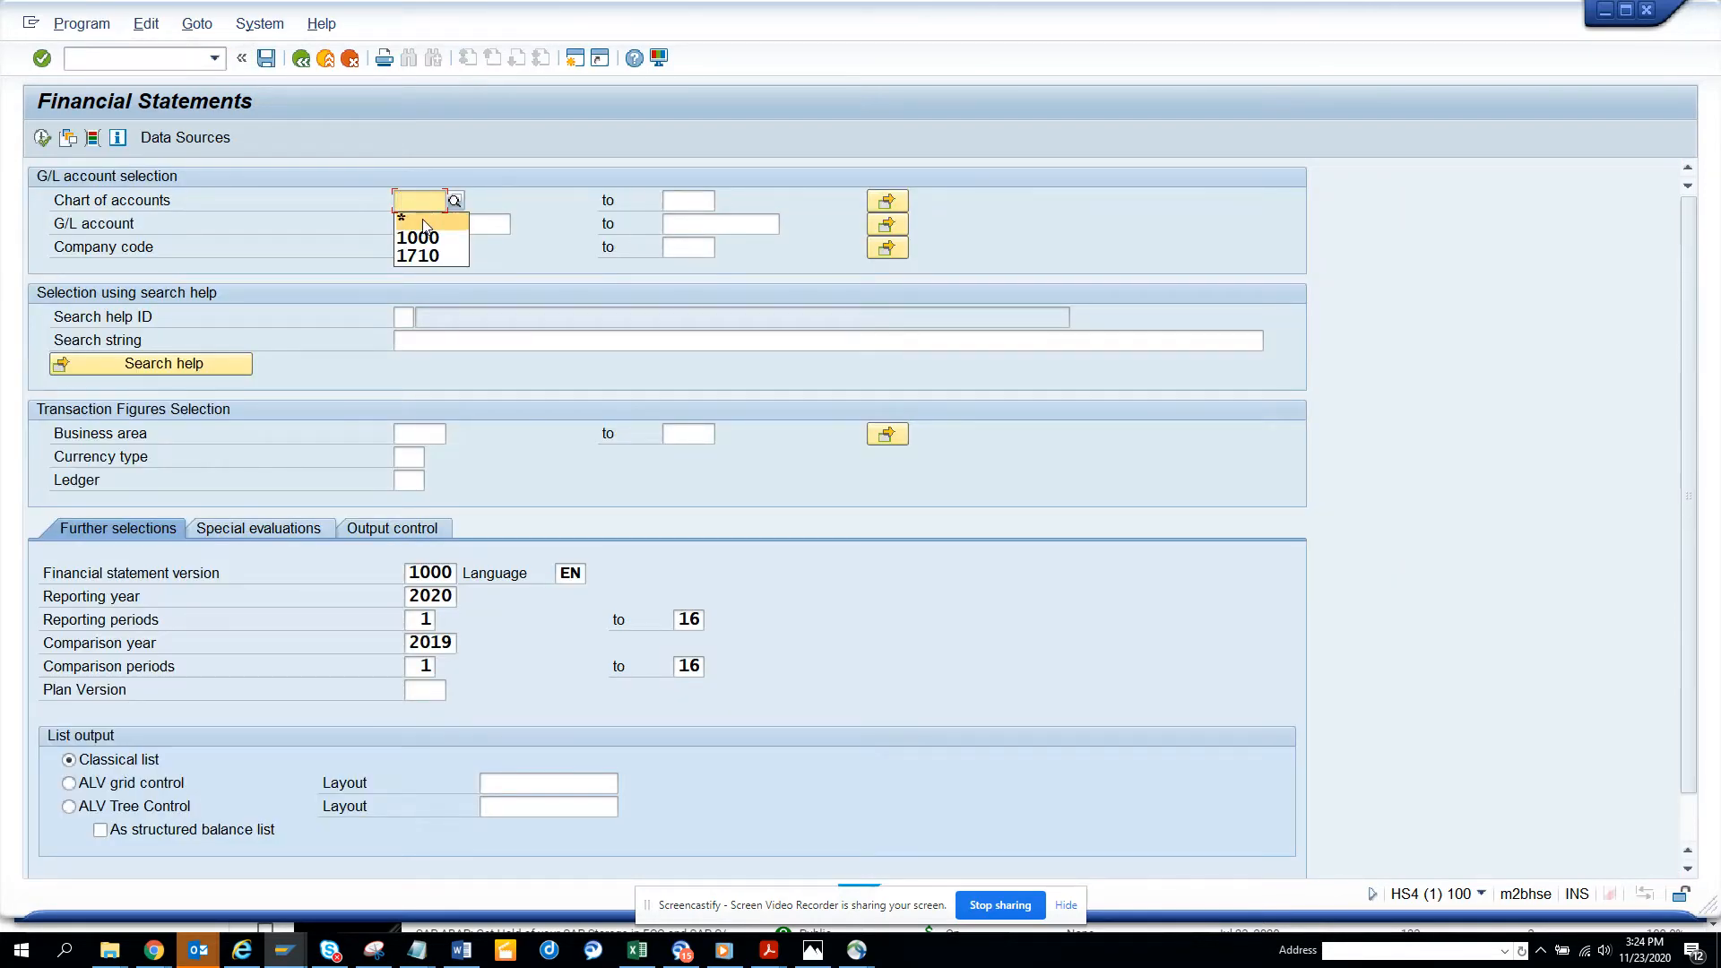
Set chart of accounts and G/L account to *, company code to 1710.
click(450, 224)
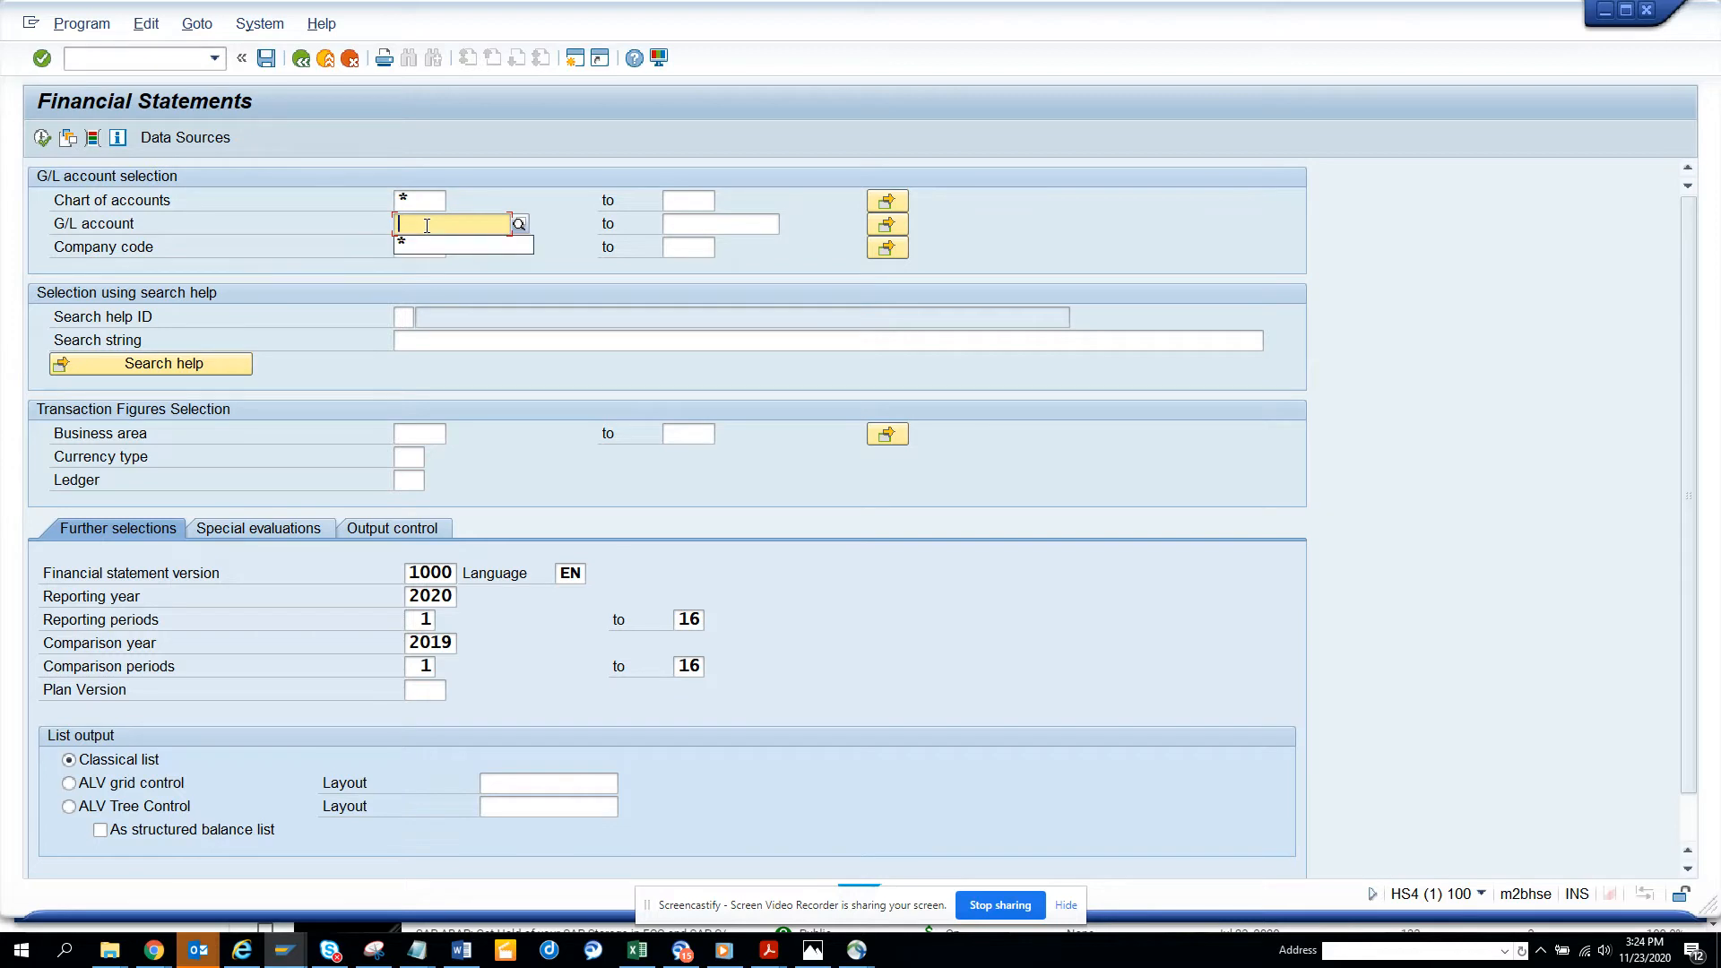
click(454, 247)
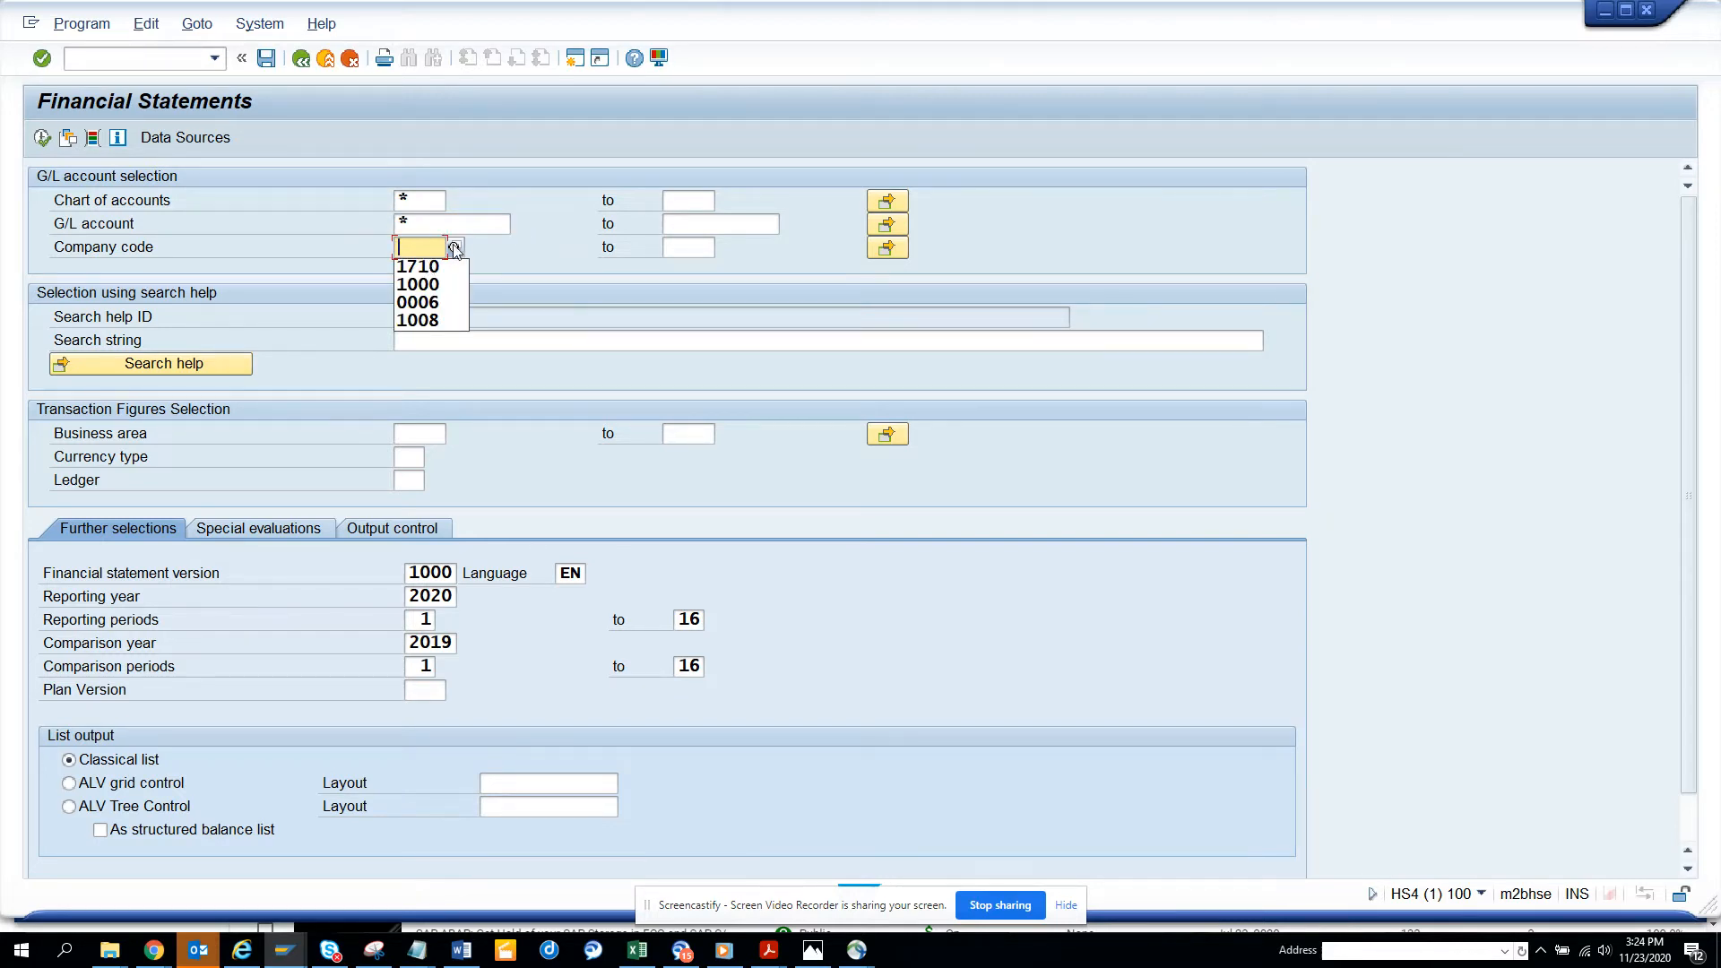
click(418, 265)
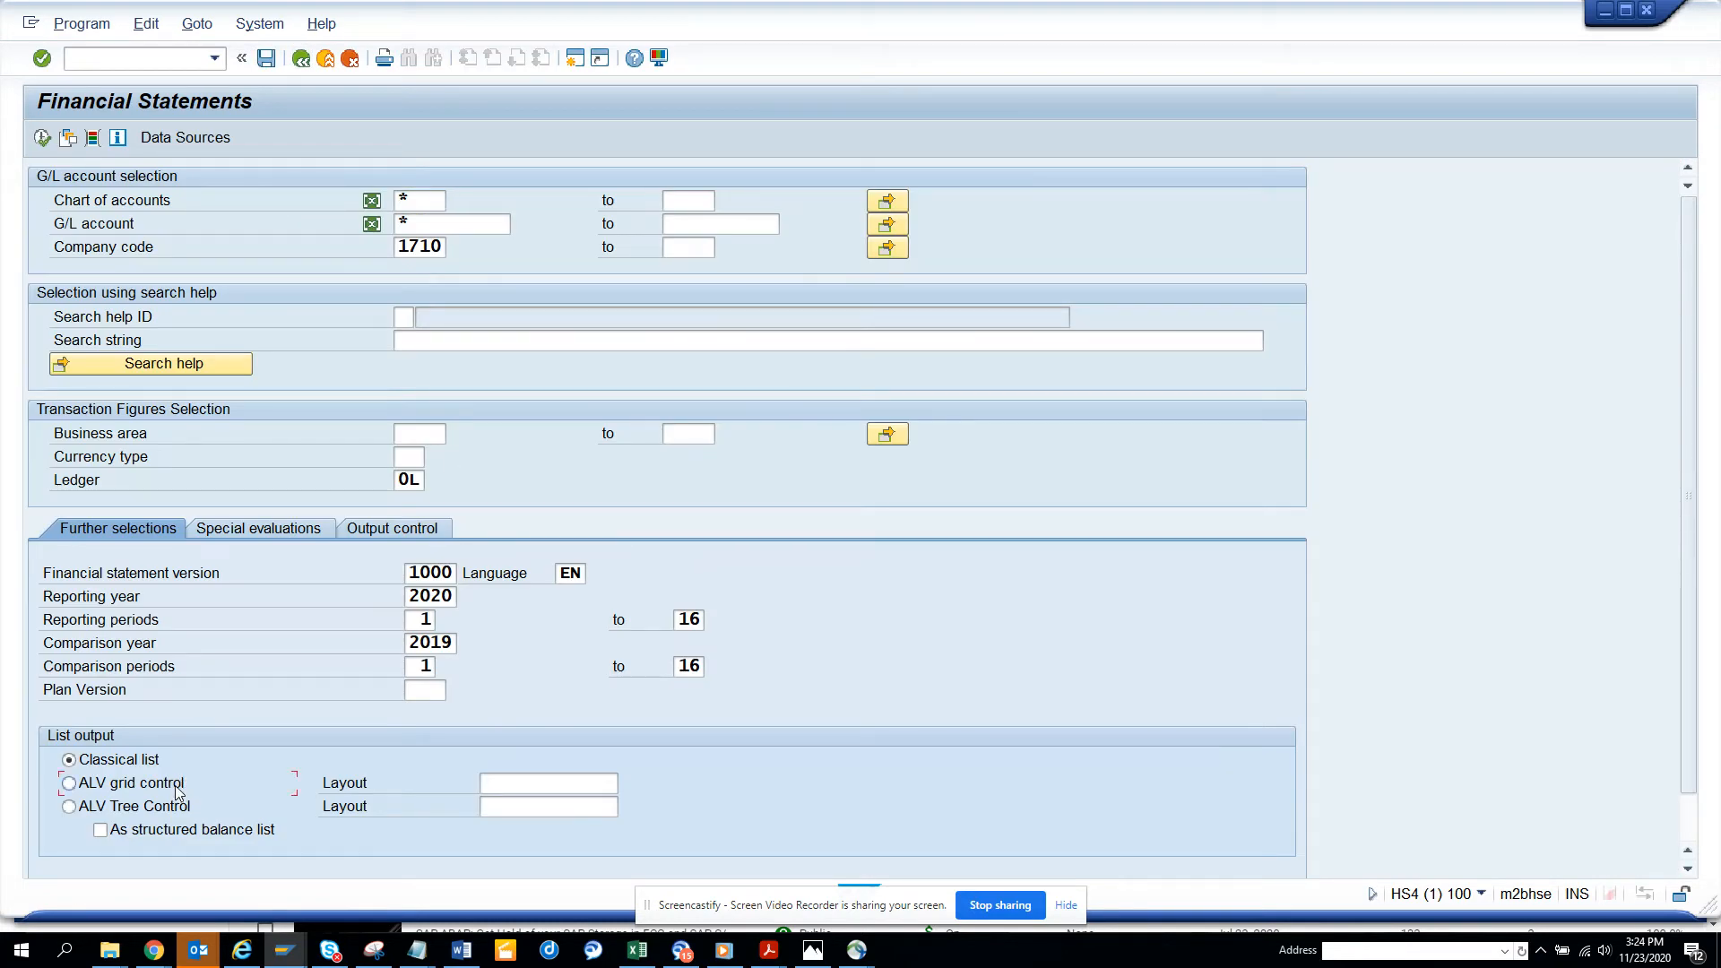
Run the report as an ALV grid and continue past the warning messages.
click(70, 784)
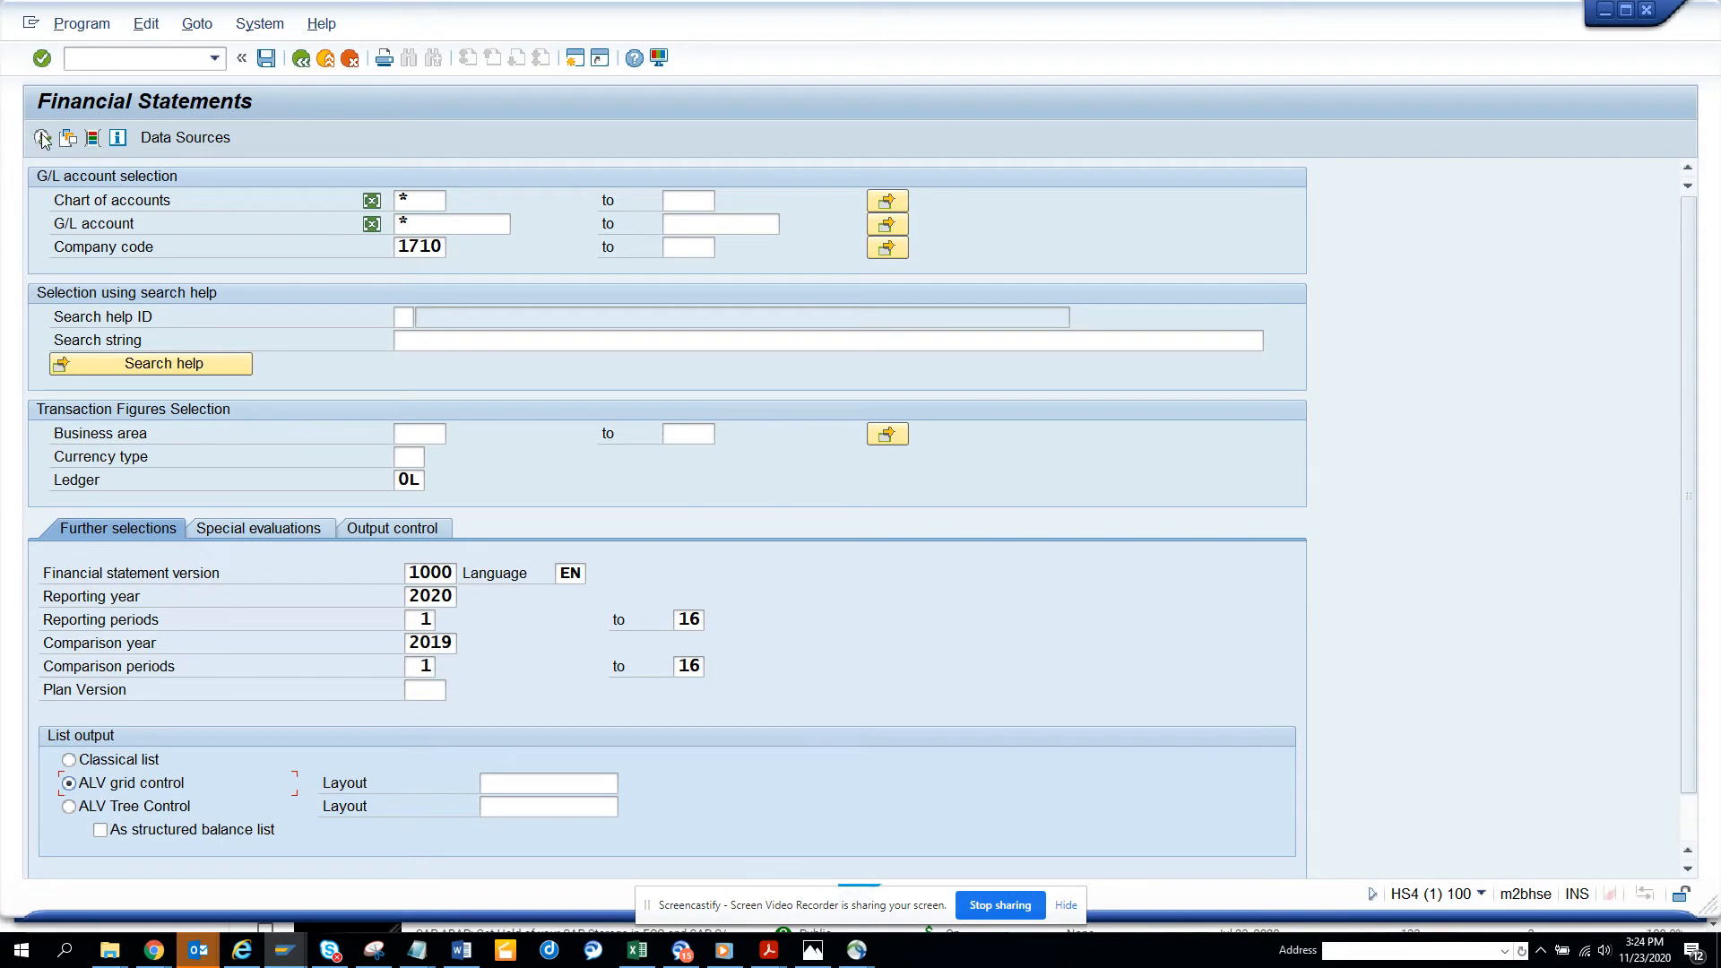
click(43, 138)
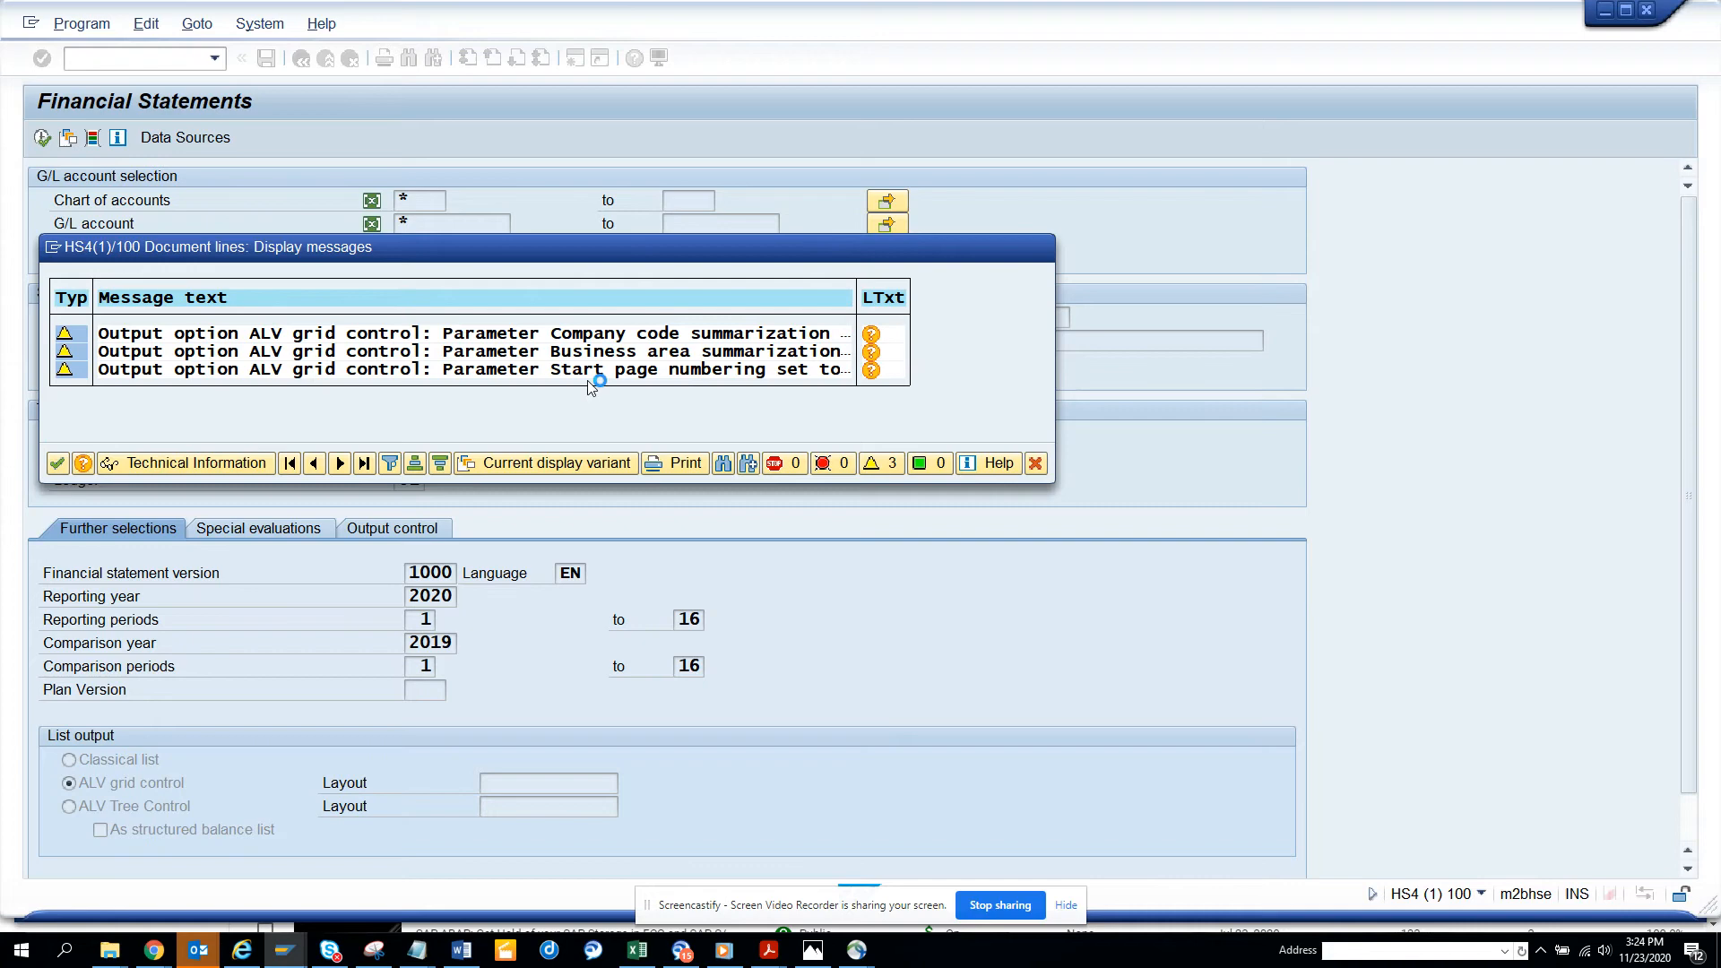
click(57, 463)
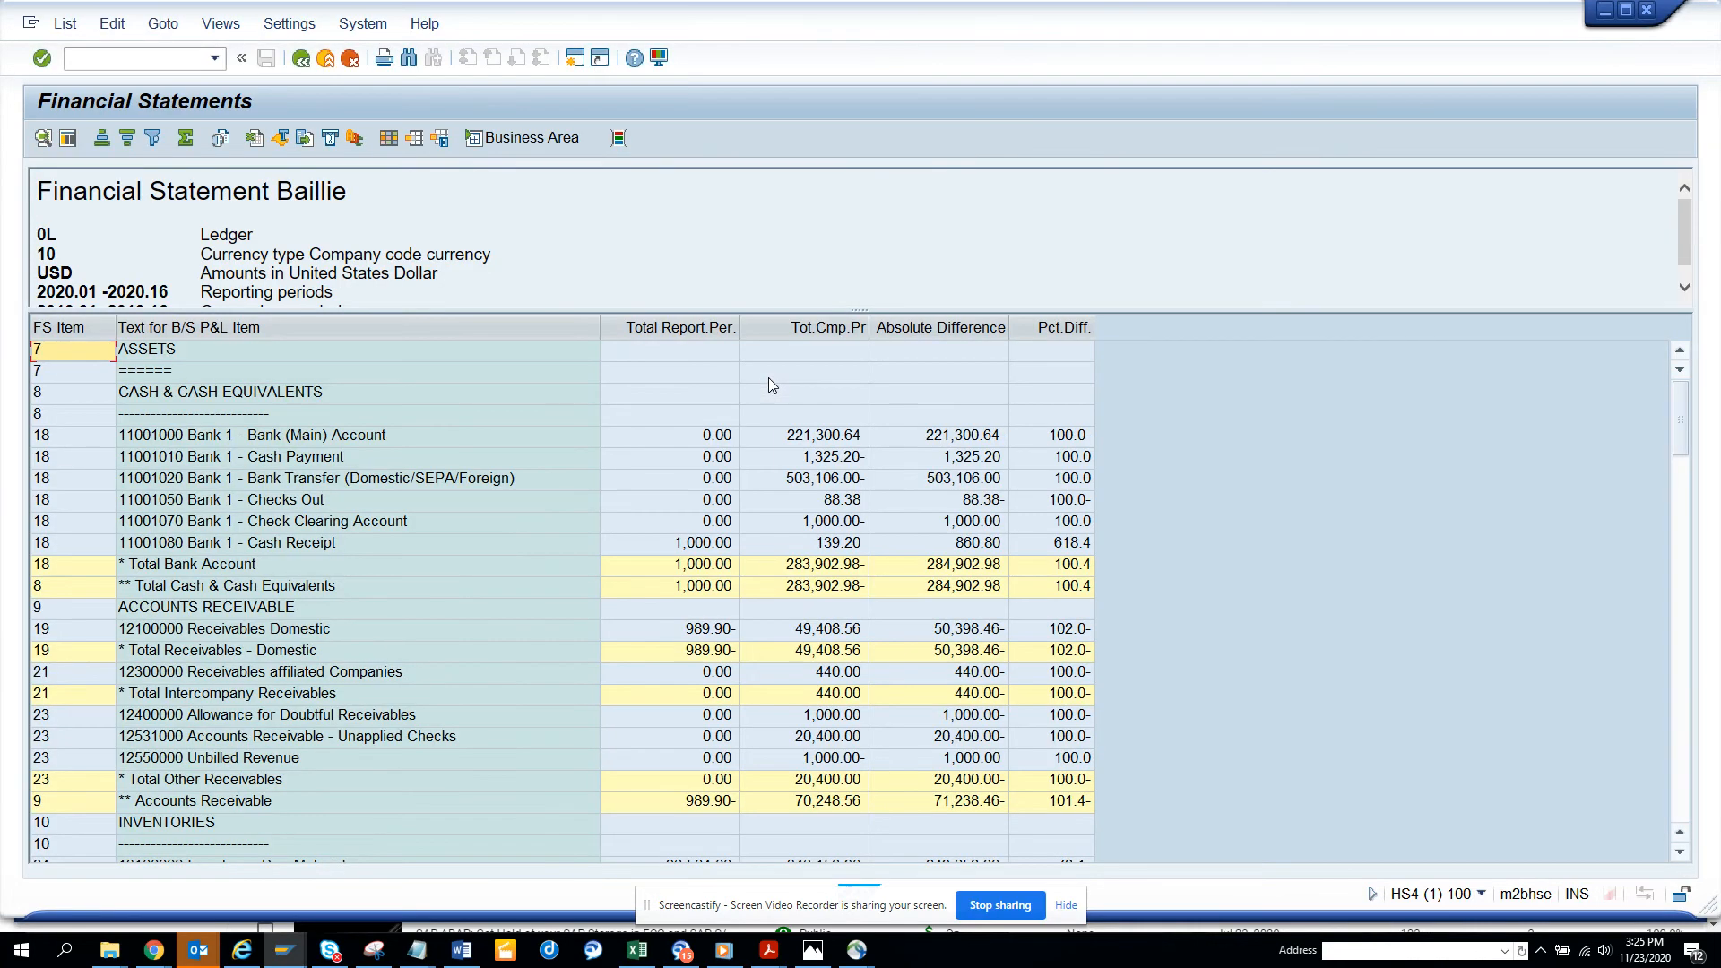
mouse_move(1000, 642)
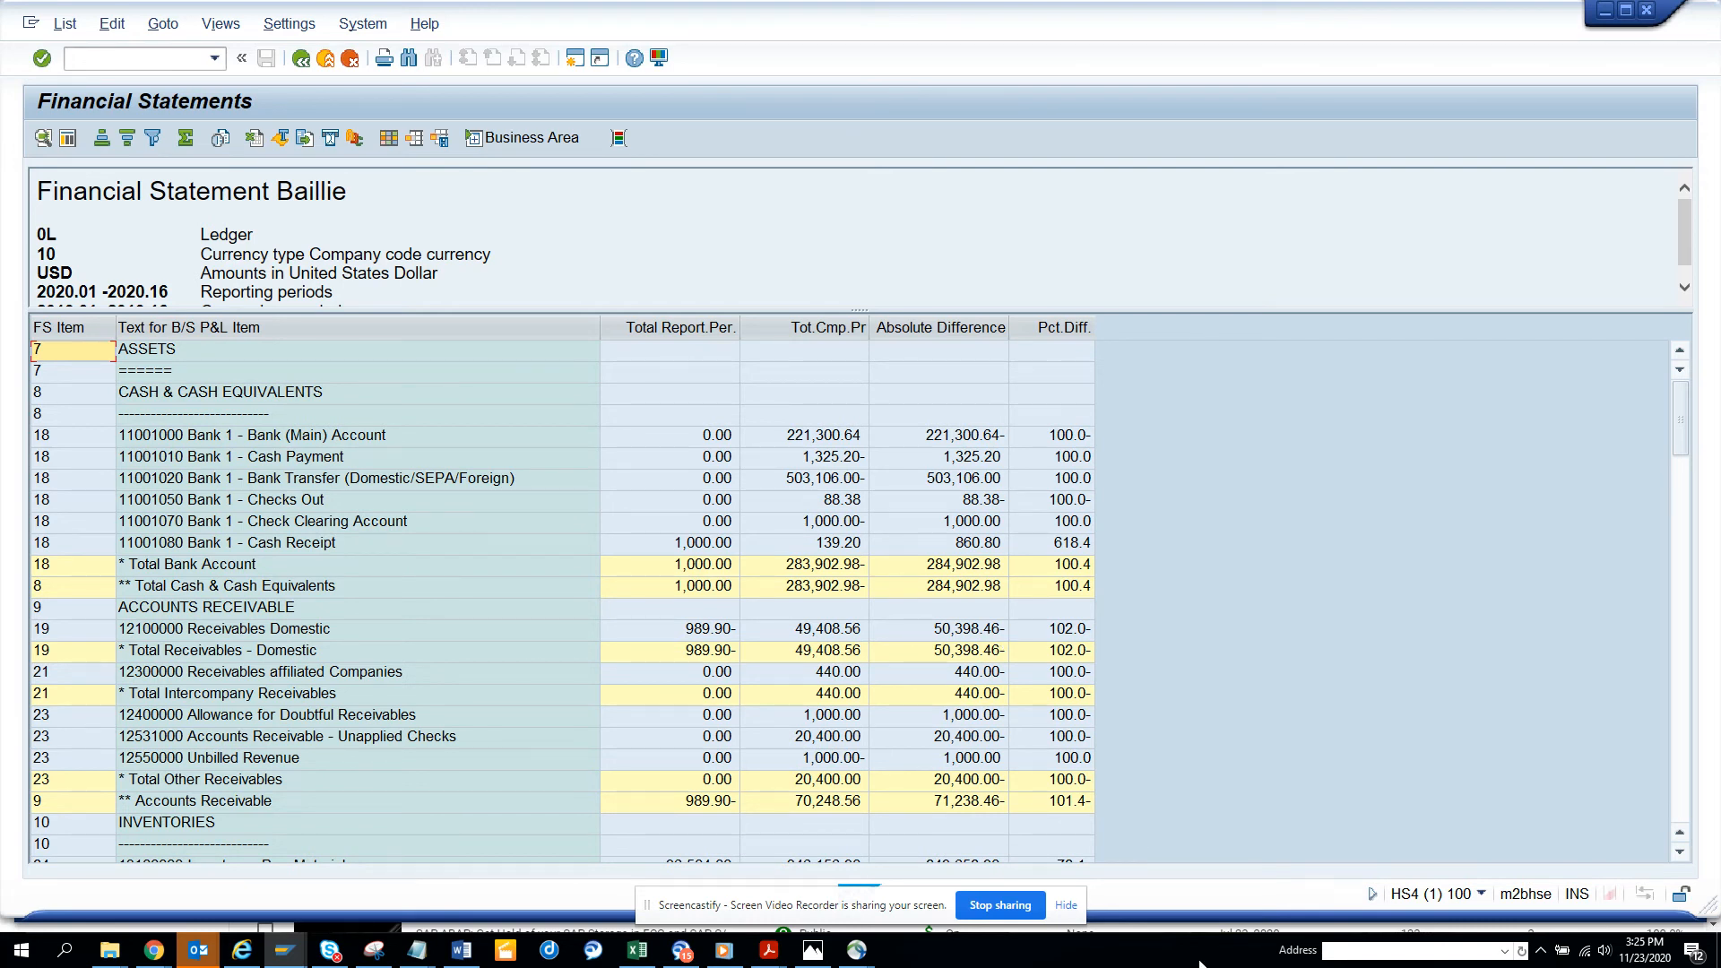
mouse_move(999, 905)
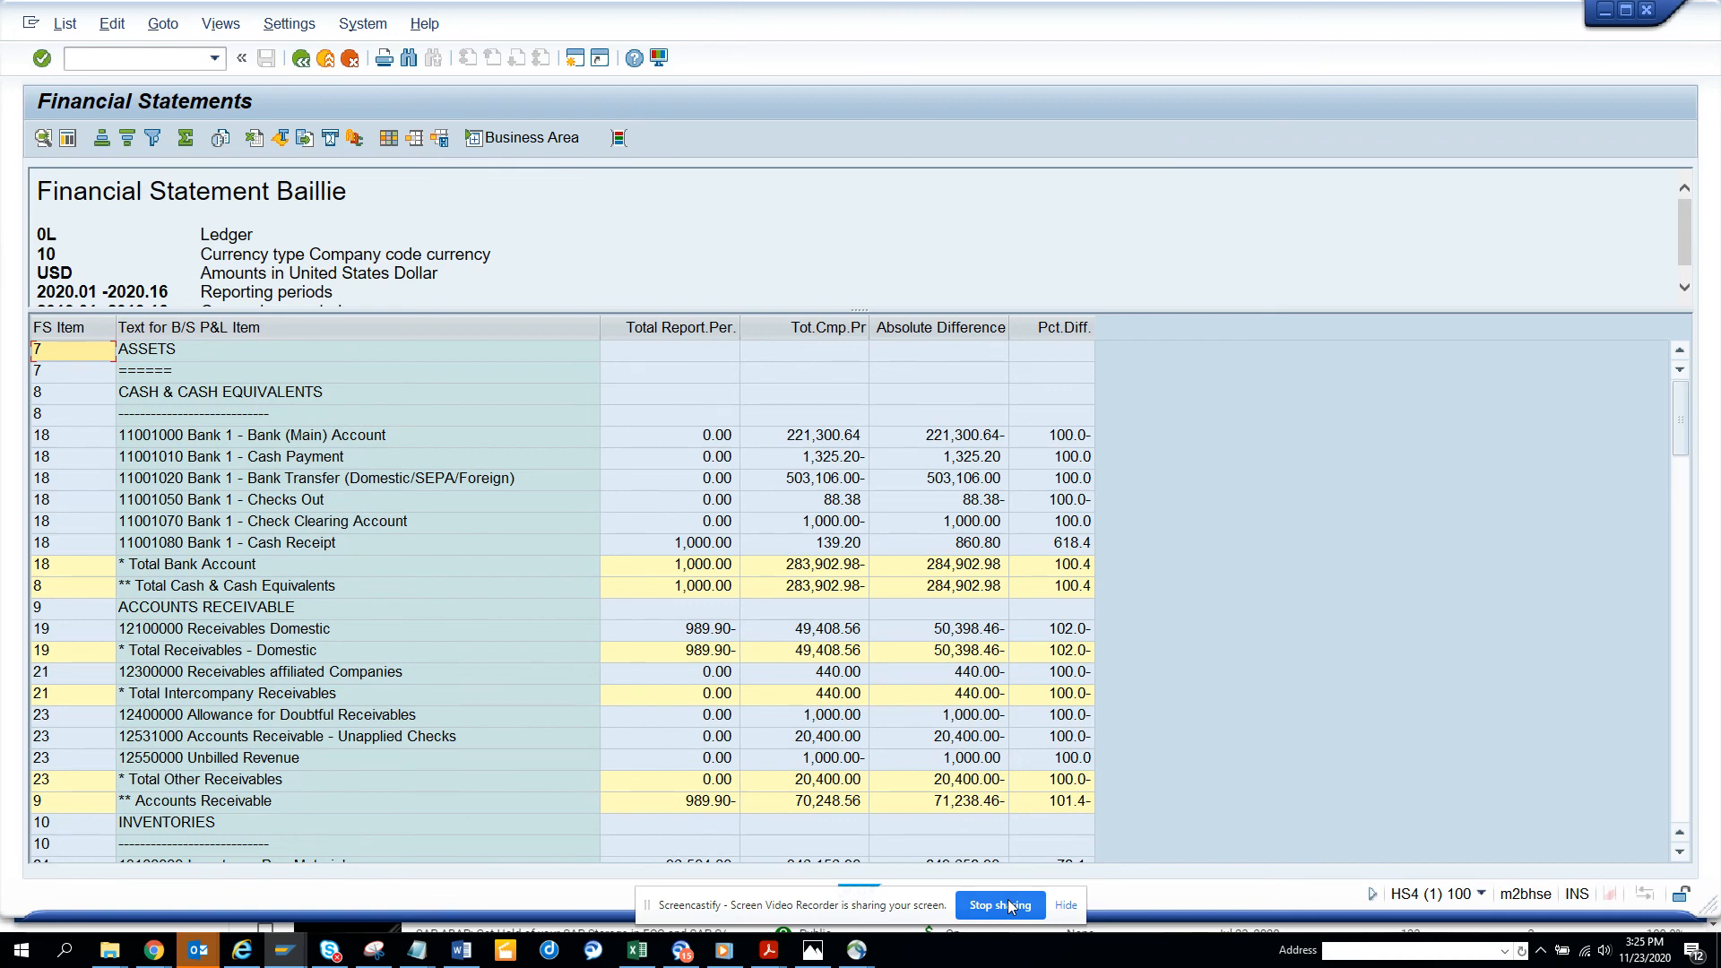